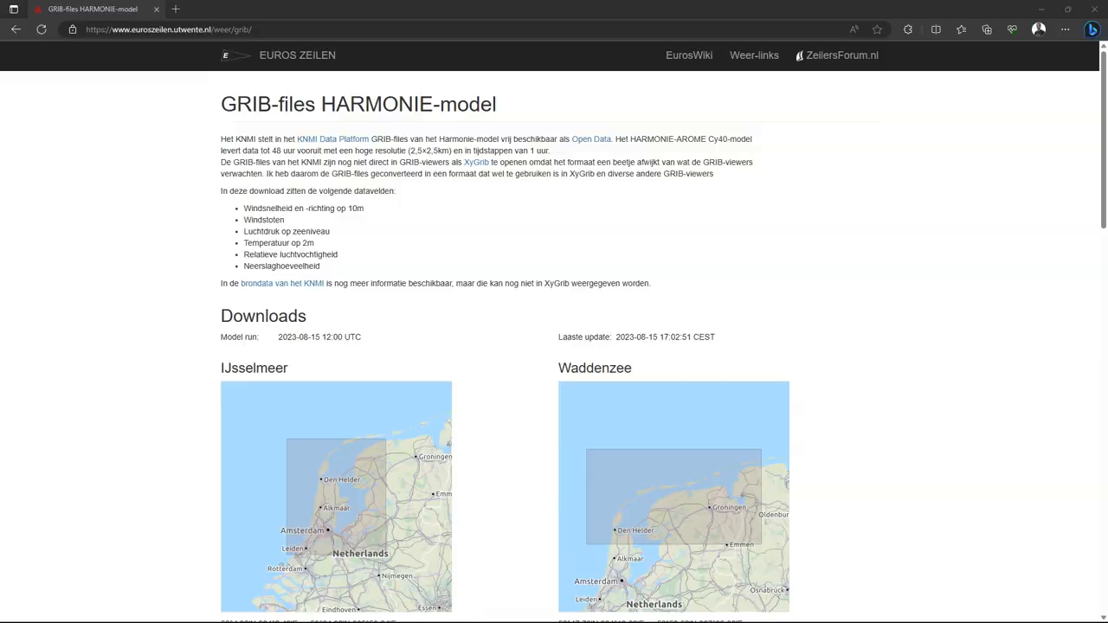
Step: Create a new temporary scratch layer with Polygon geometry named Area
{"action": "scroll", "scroll_direction": "down", "scroll_amount": 3}
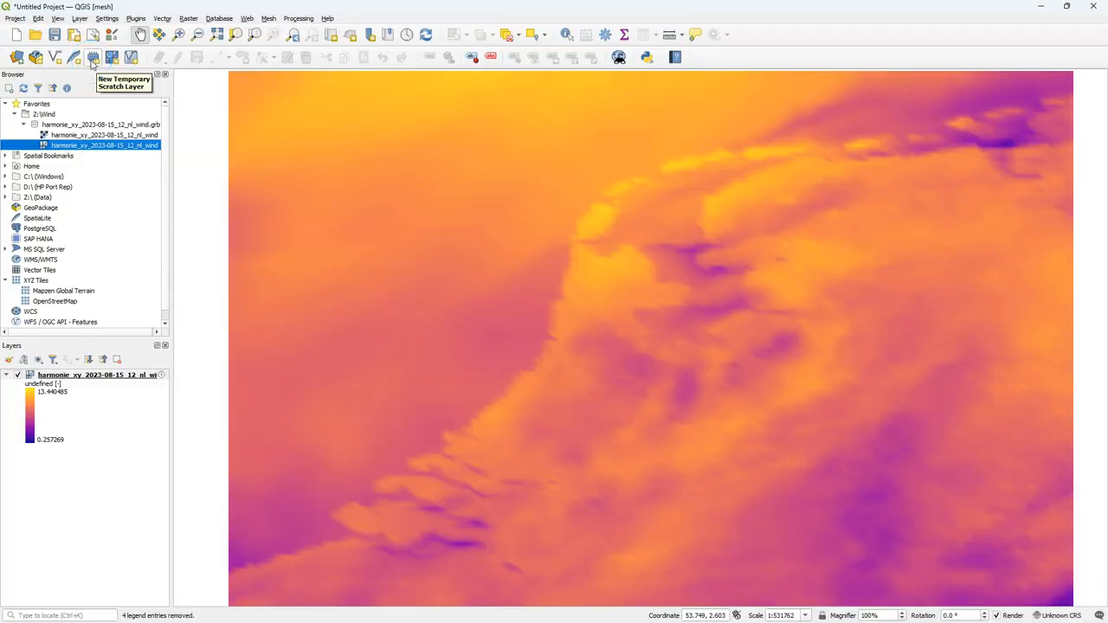
{"action": "left_click", "coordinate": [92, 57]}
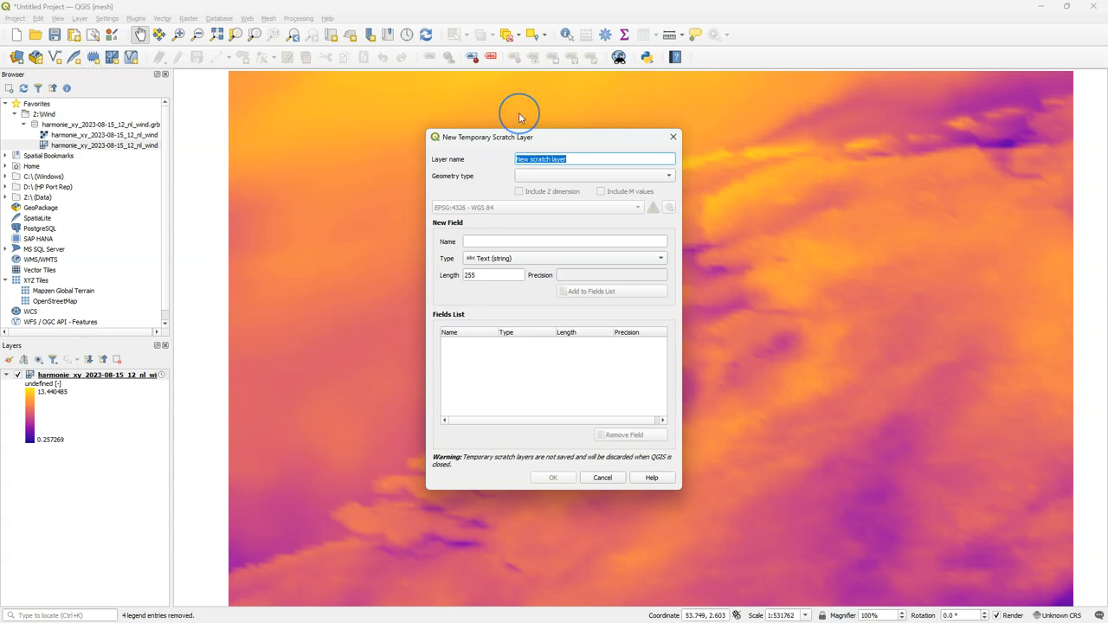
{"action": "left_click", "coordinate": [667, 176]}
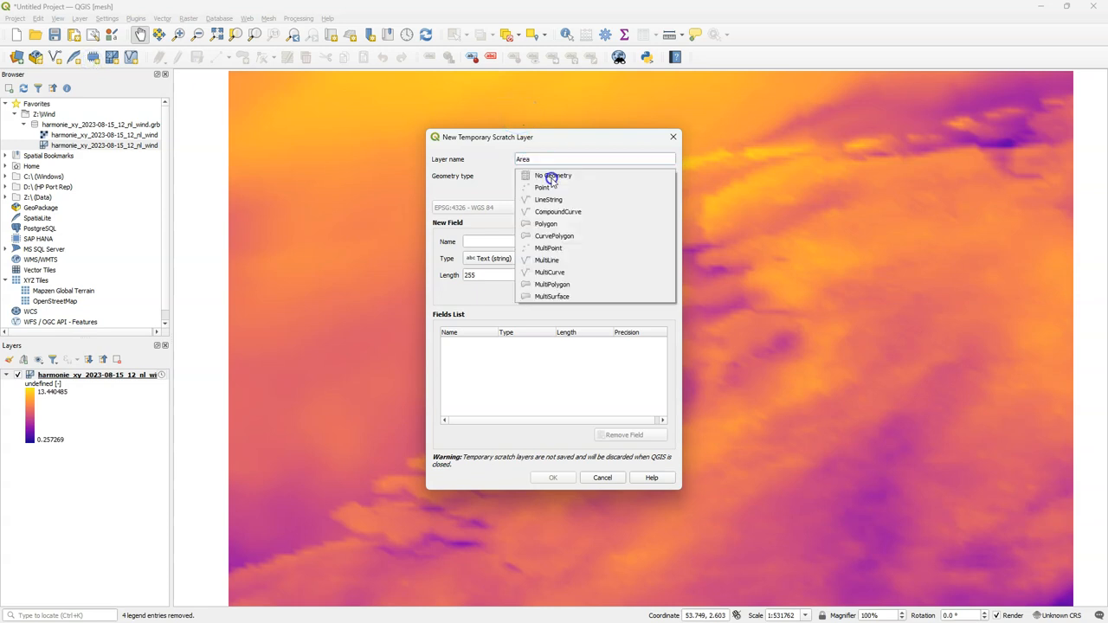
{"action": "left_click", "coordinate": [547, 223]}
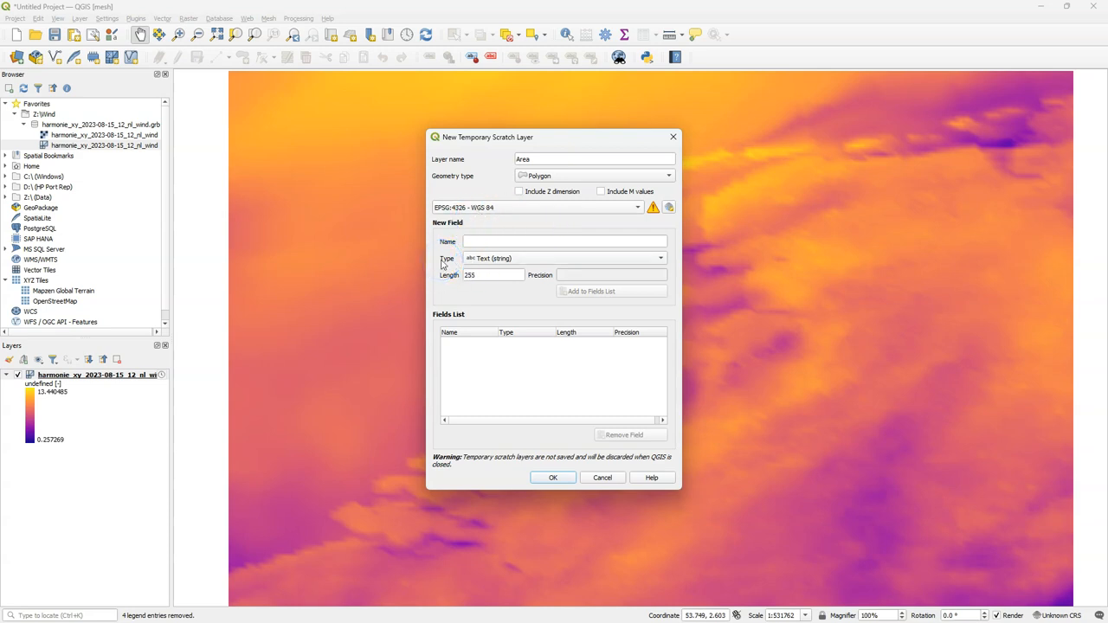
{"action": "left_click", "coordinate": [553, 477]}
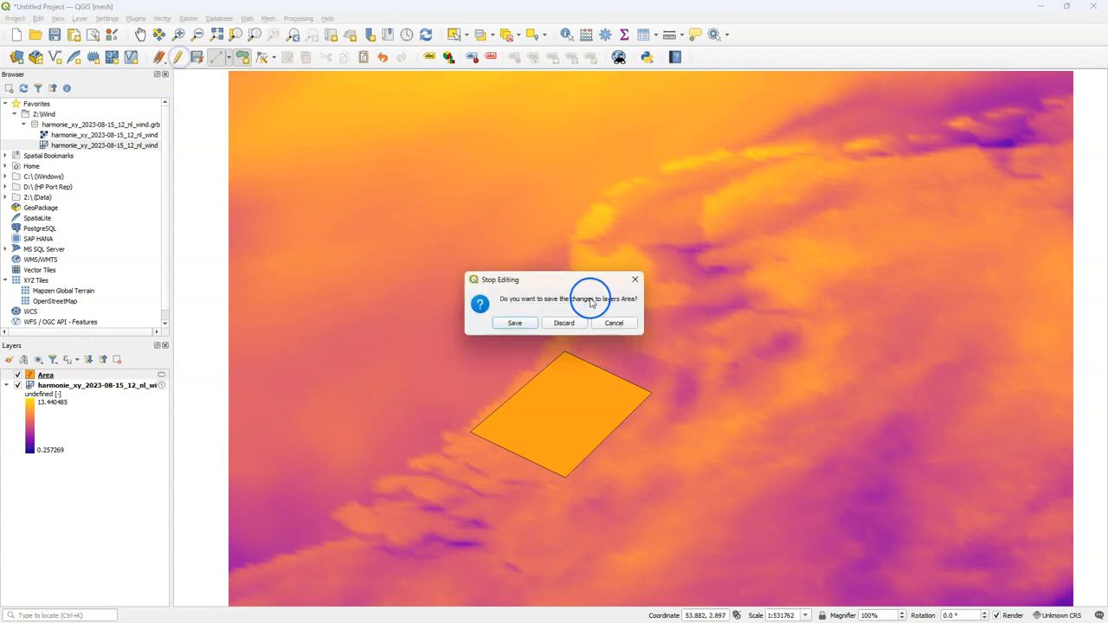
Step: Save the drawn quadrilateral to the Area layer and select the wind mesh layer
{"action": "left_click", "coordinate": [564, 324]}
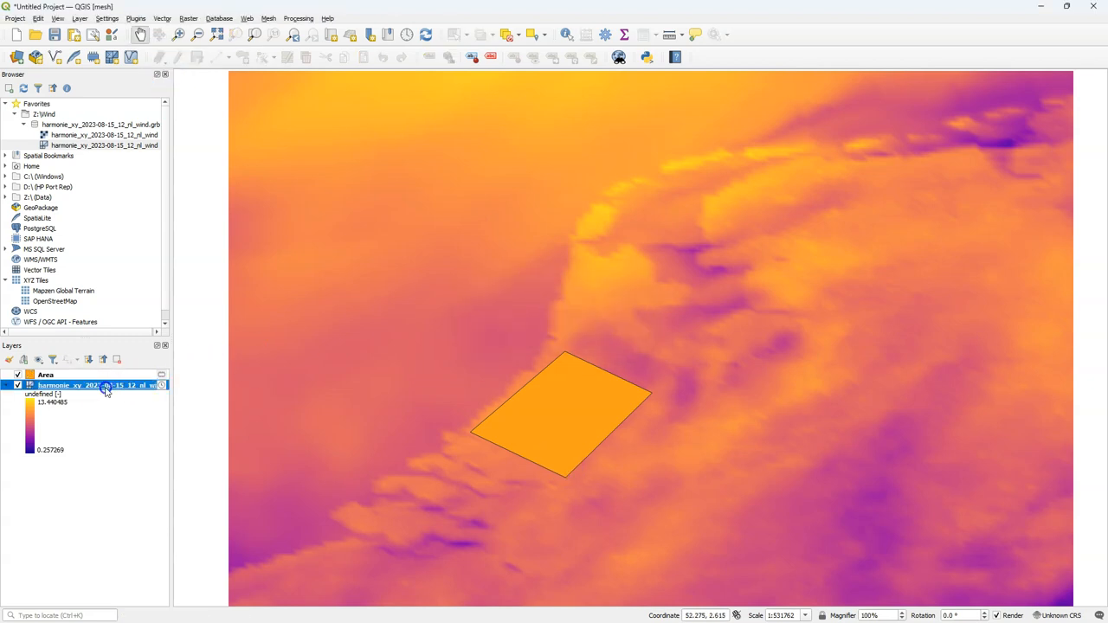
{"action": "left_click", "coordinate": [269, 17]}
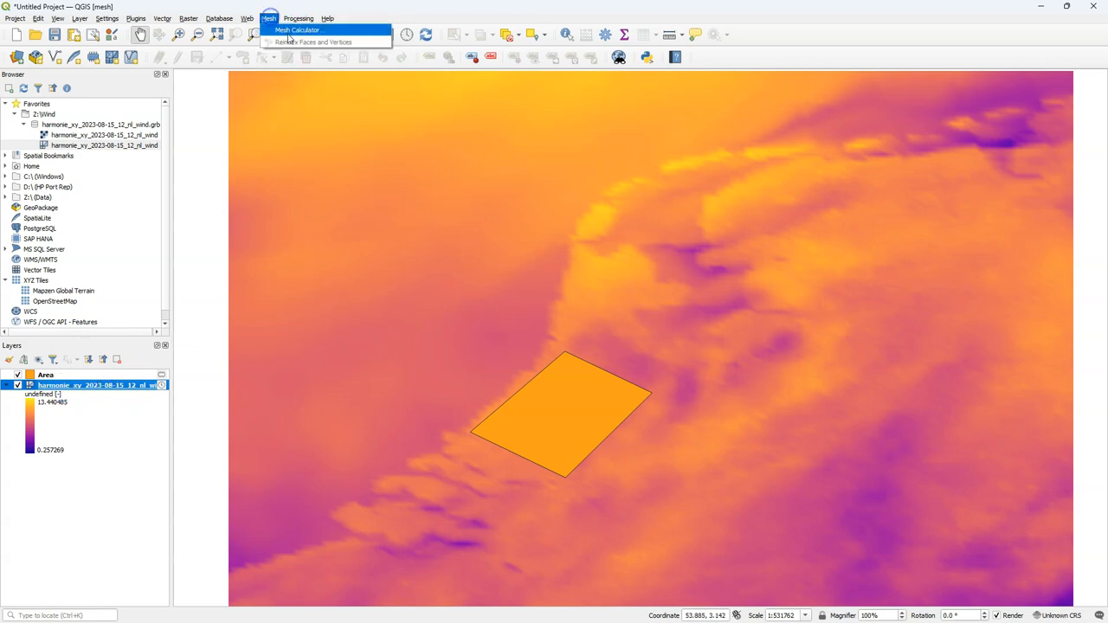
Step: In the Mesh Calculator build average_aggr("wind [m/s]") with output file average_wind_speed.dat and group name Average wind speed [m/s]
{"action": "left_click", "coordinate": [298, 30]}
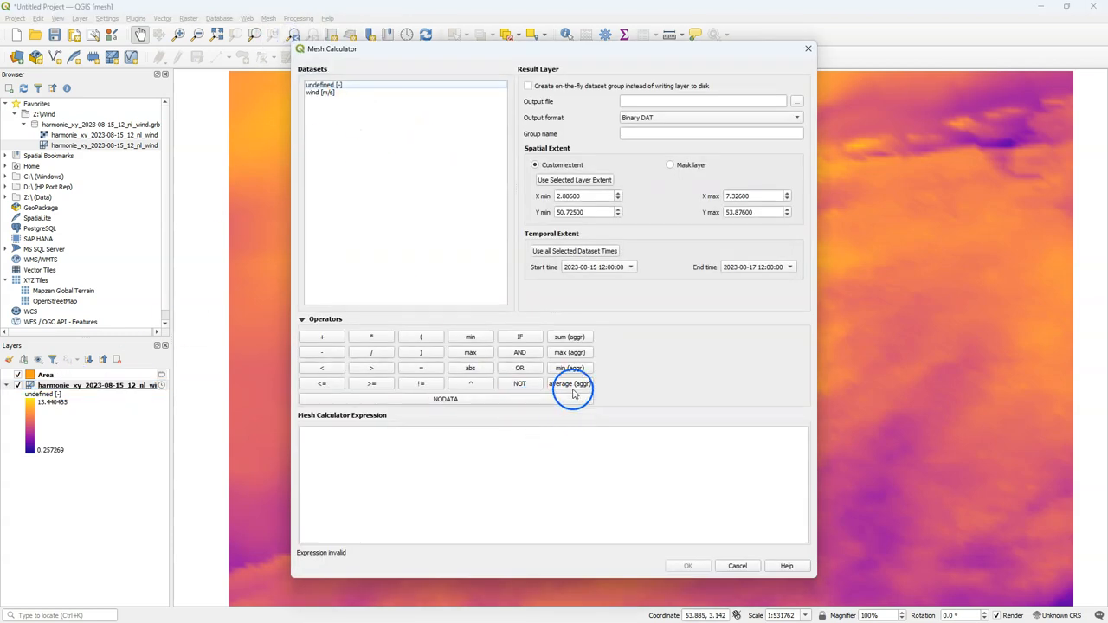
{"action": "left_click", "coordinate": [569, 385]}
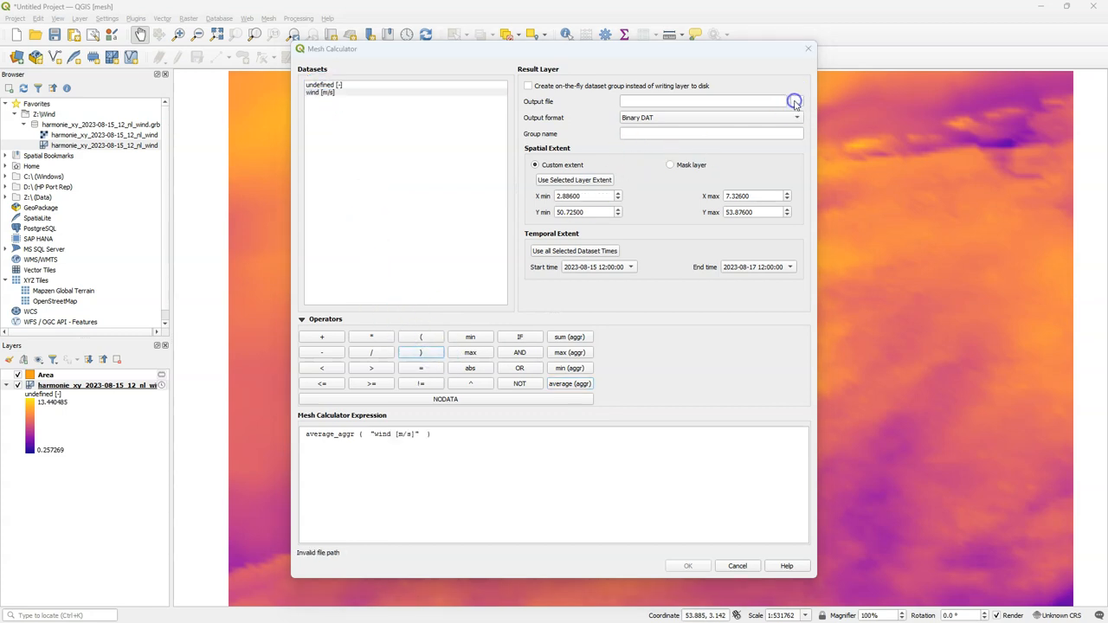
{"action": "left_click", "coordinate": [792, 101]}
{"action": "type", "text": "average_wind_spe"}
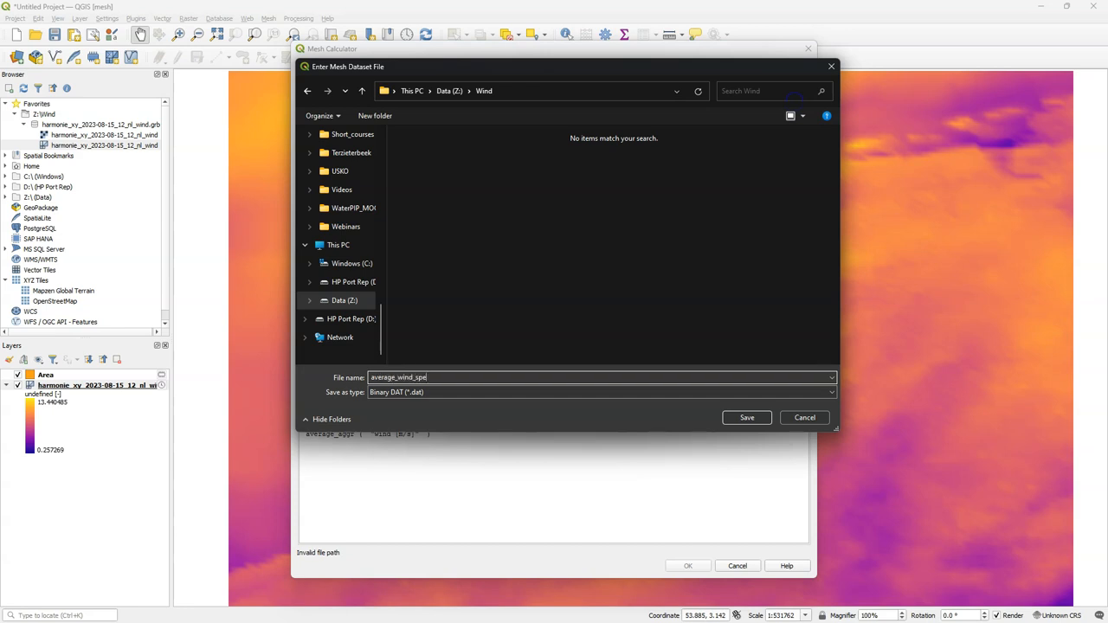
{"action": "left_click", "coordinate": [746, 417]}
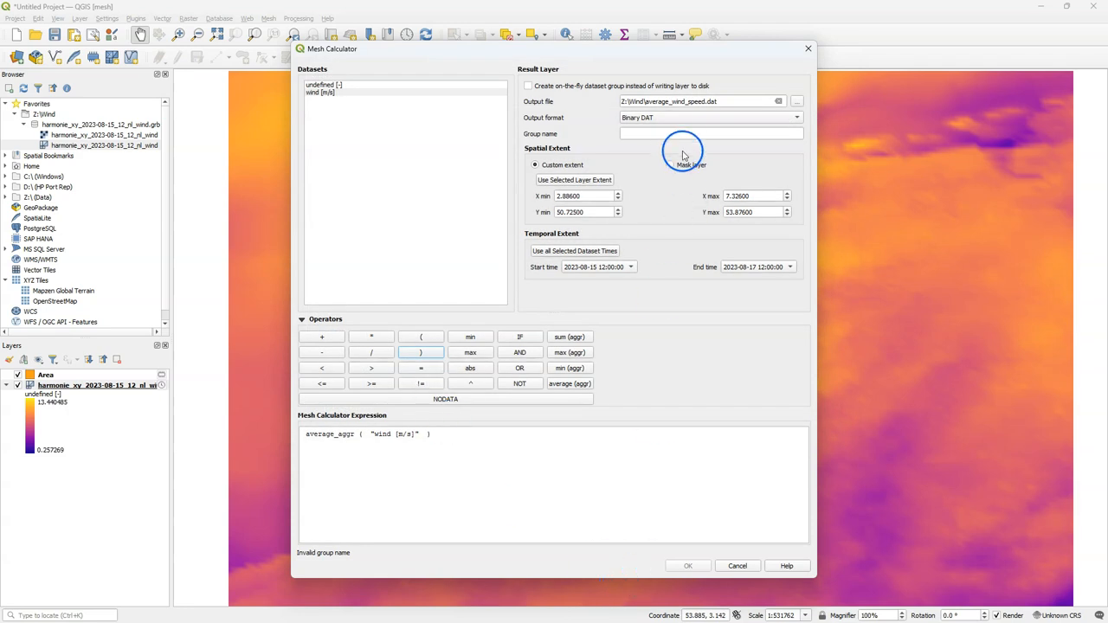
{"action": "type", "text": "Average wind speed ["}
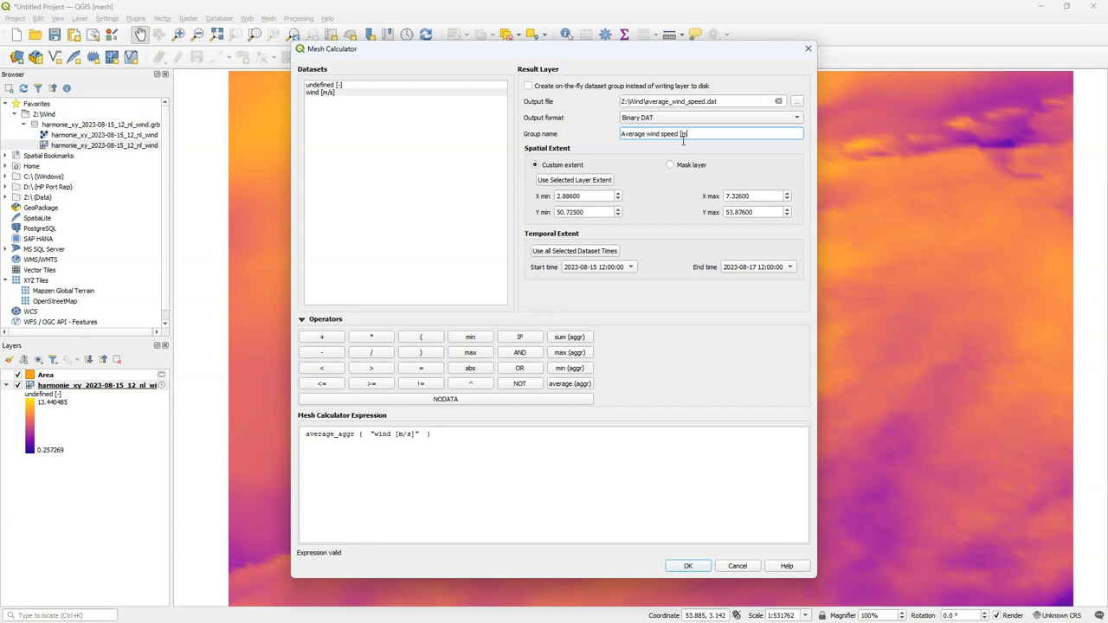
{"action": "type", "text": "m/s]"}
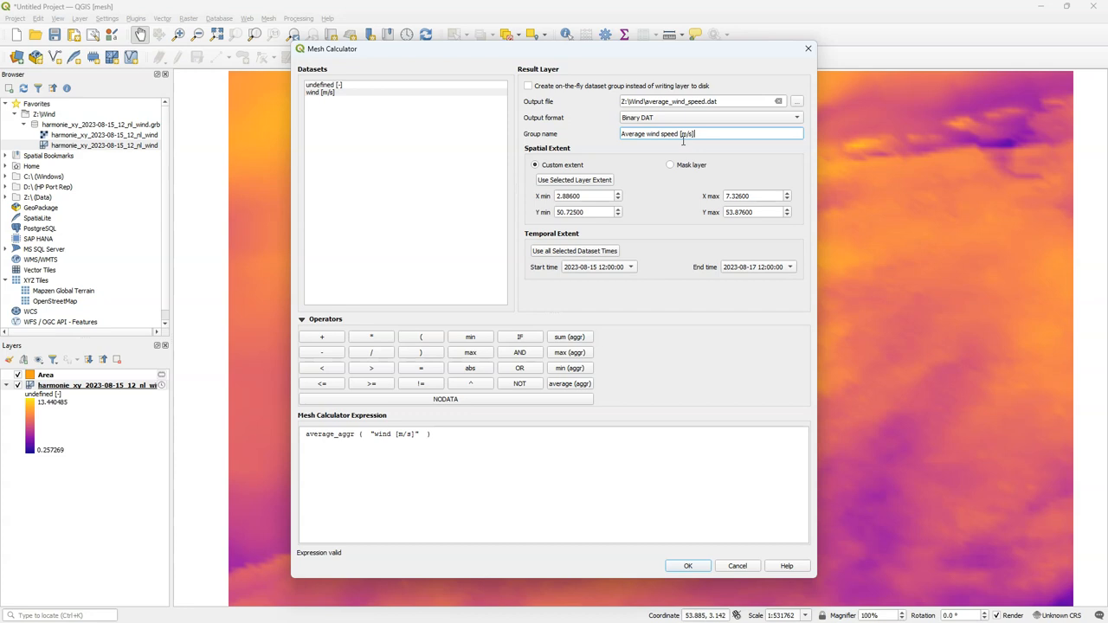
{"action": "left_click", "coordinate": [669, 164]}
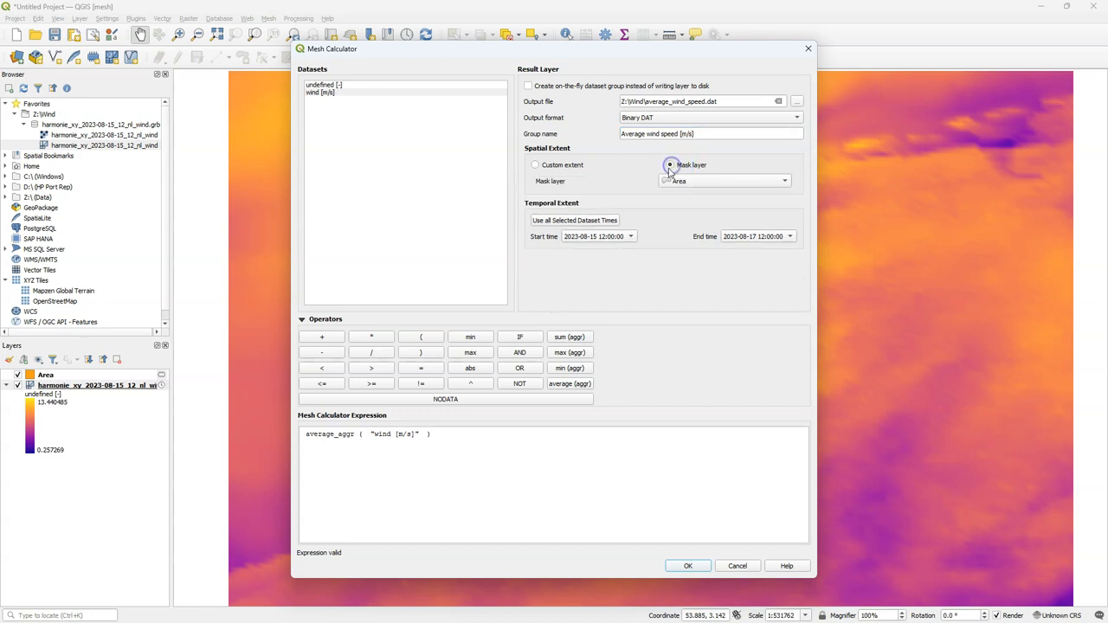
{"action": "left_click", "coordinate": [637, 235]}
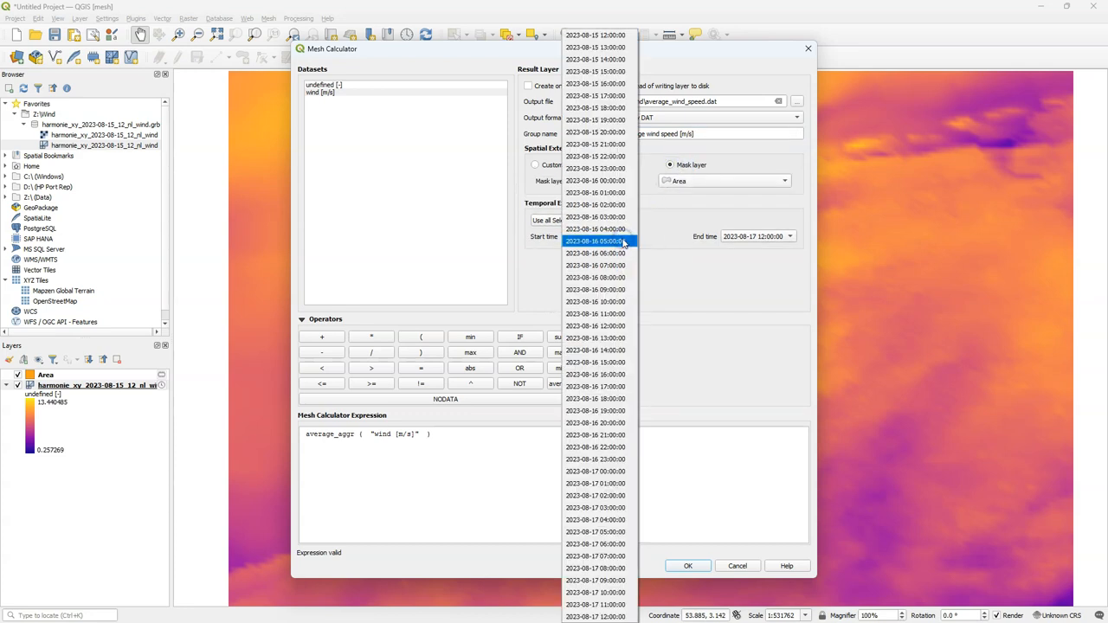
{"action": "left_click", "coordinate": [595, 241]}
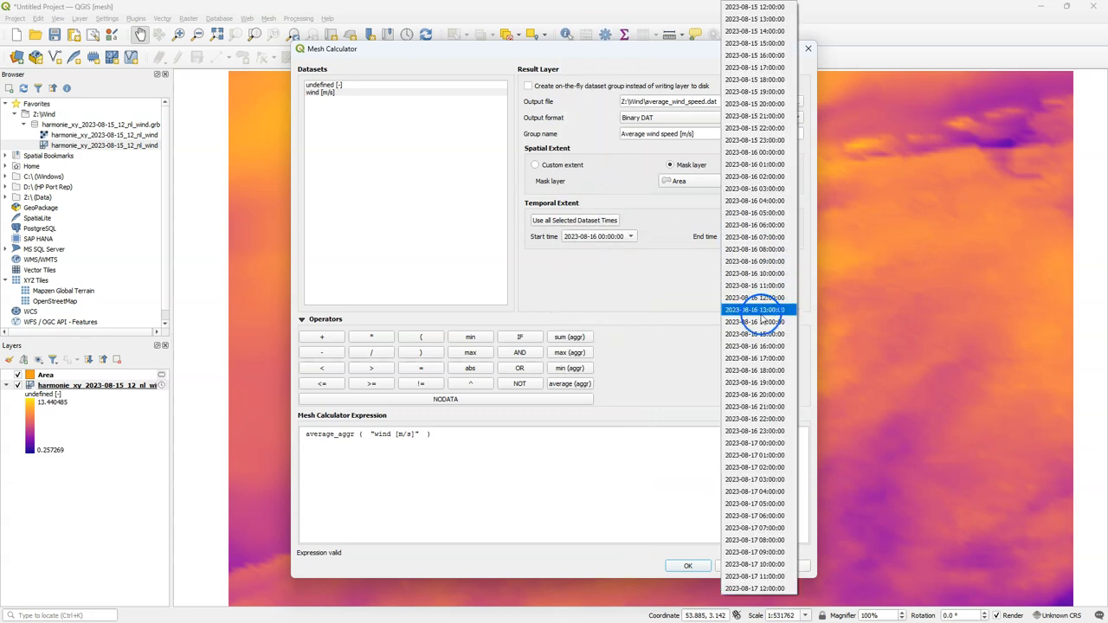
{"action": "left_click", "coordinate": [755, 588]}
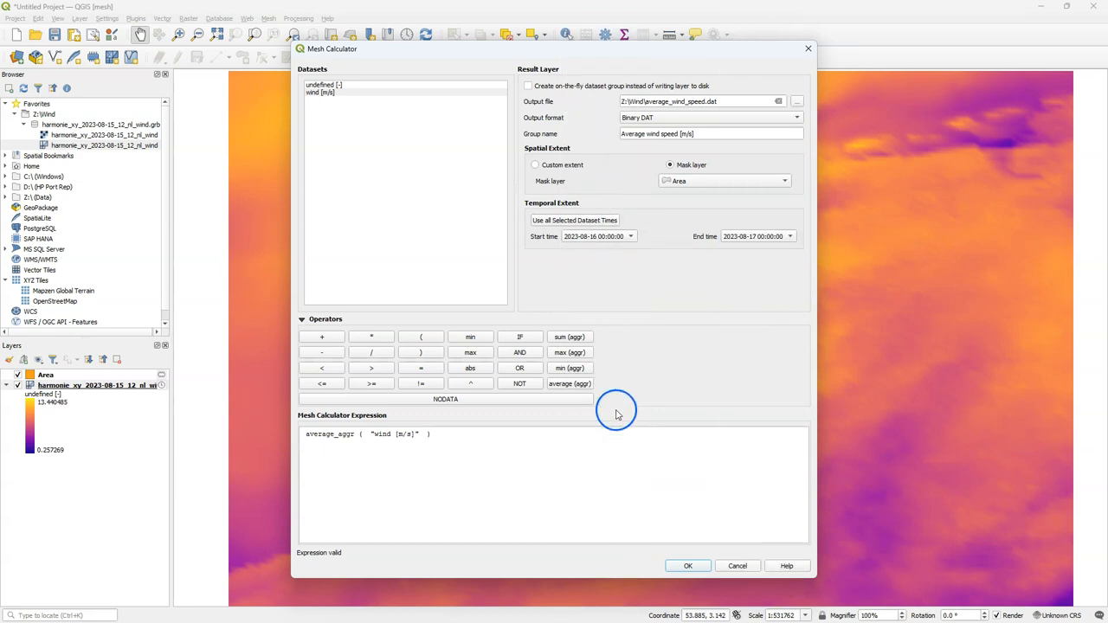
{"action": "left_click", "coordinate": [687, 564]}
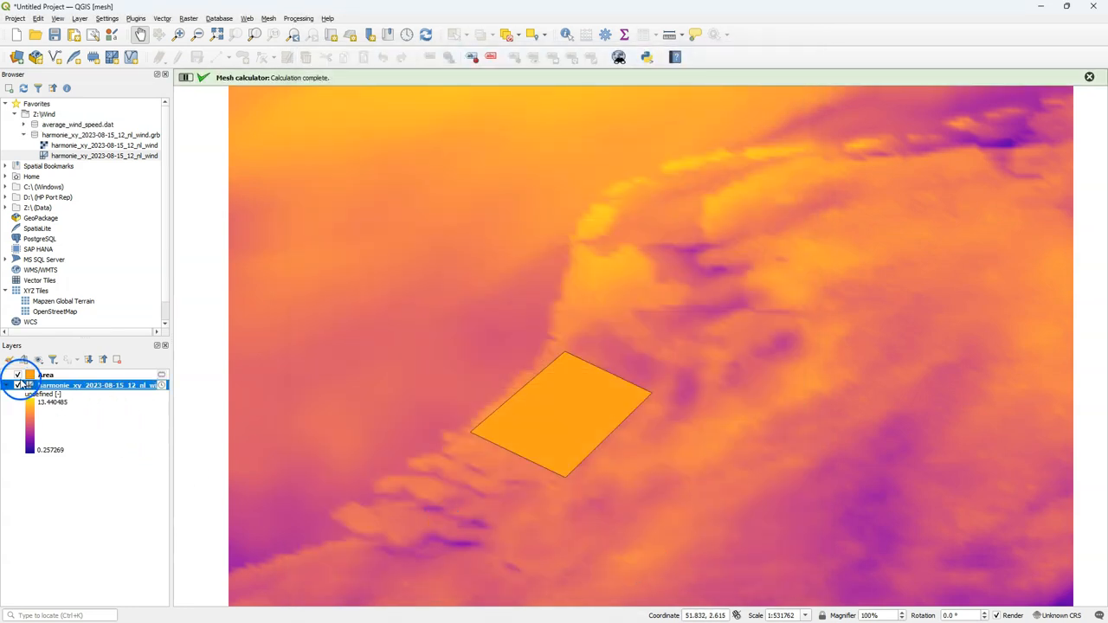
Step: In Layer Styling, activate the Average wind speed [m/s] dataset group for rendering
{"action": "left_click", "coordinate": [18, 374]}
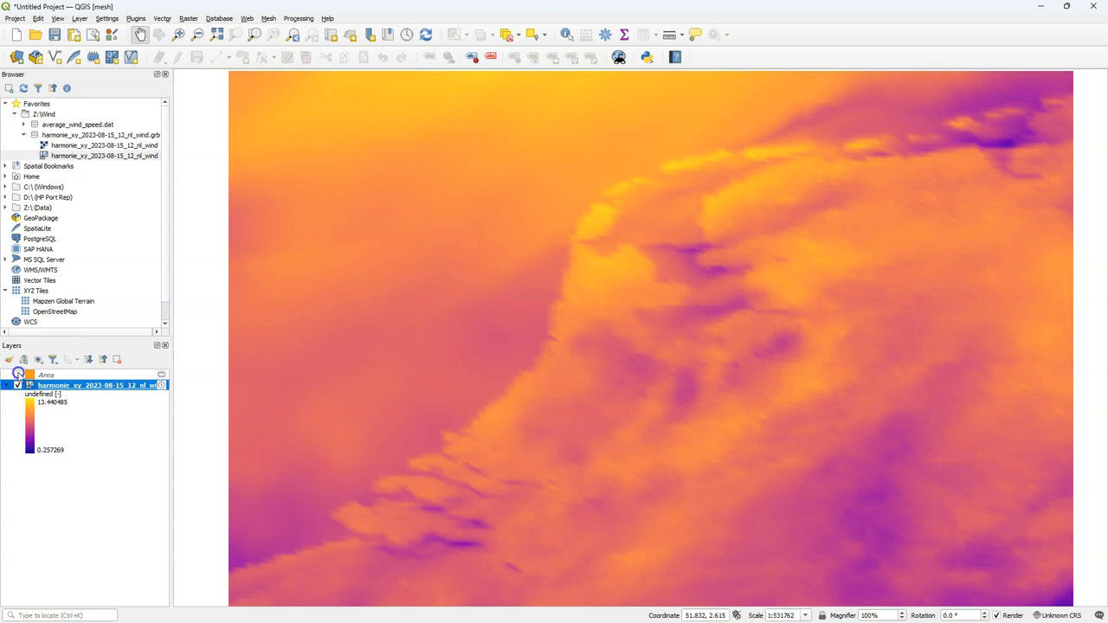
{"action": "left_click", "coordinate": [7, 358]}
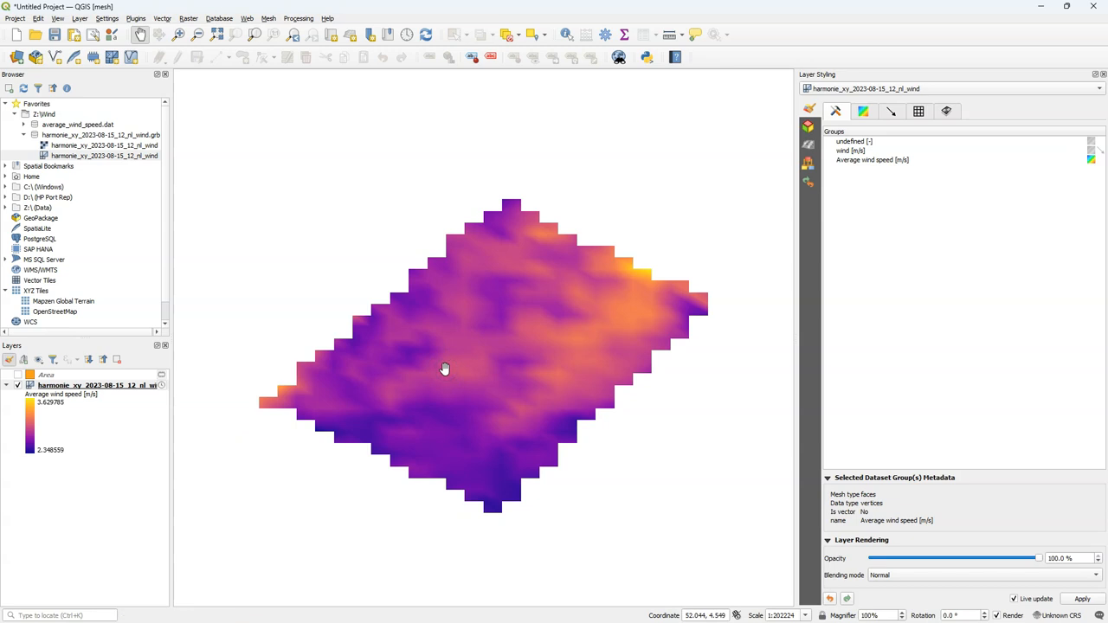
{"action": "mouse_move", "coordinate": [597, 93]}
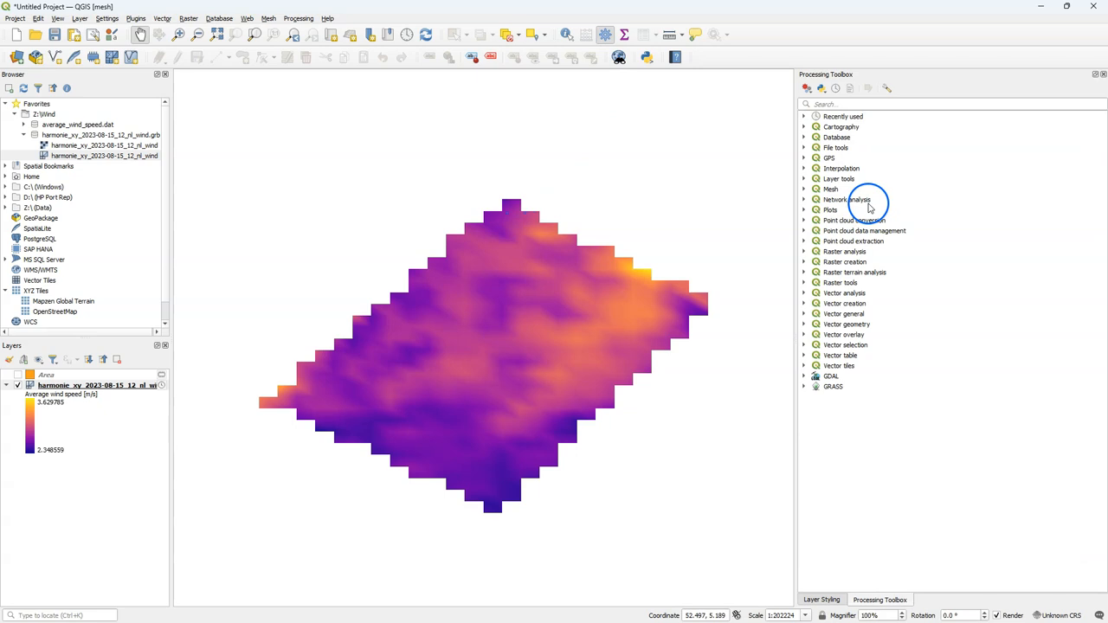
{"action": "mouse_move", "coordinate": [931, 325]}
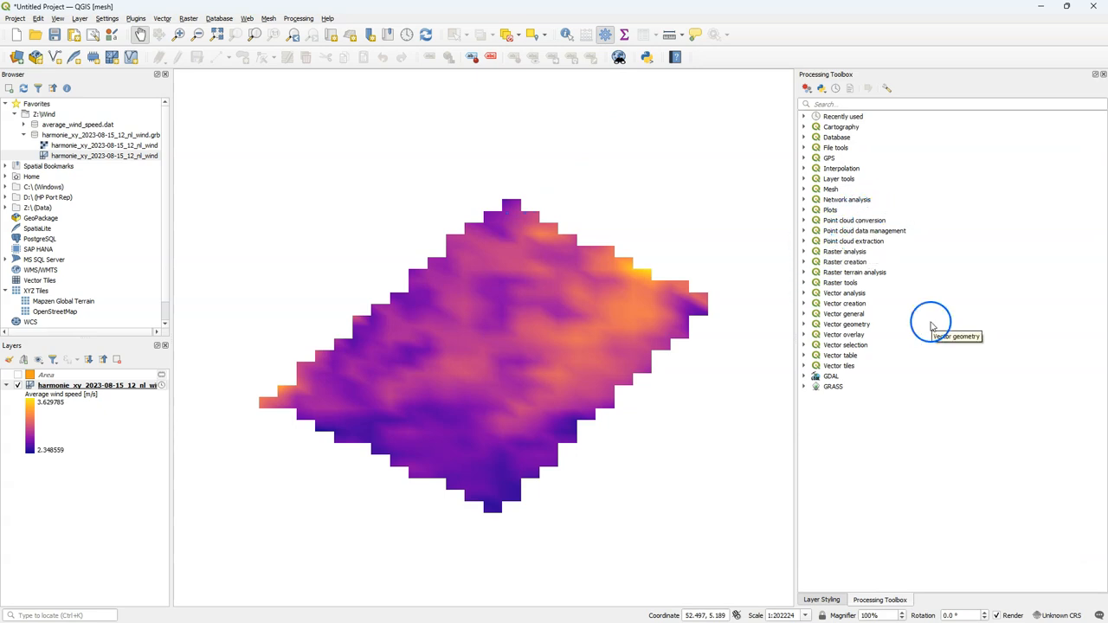
Step: In Rasterize mesh dataset, select the average wind speed group and set pixel size 0.001
{"action": "left_click", "coordinate": [803, 189]}
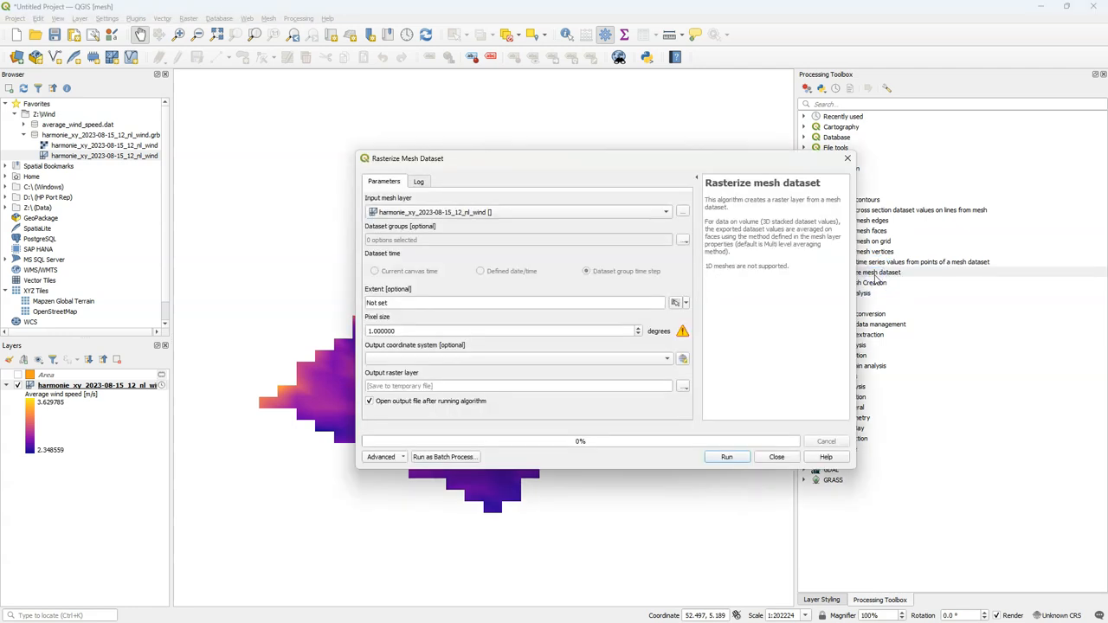
{"action": "mouse_move", "coordinate": [684, 213]}
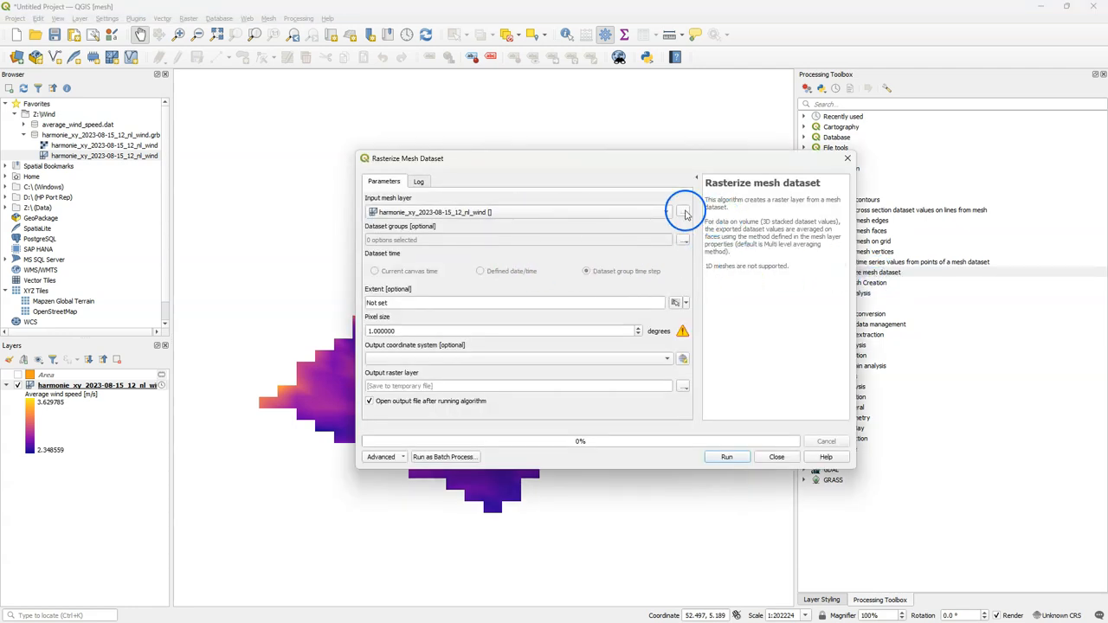
{"action": "left_click", "coordinate": [682, 239]}
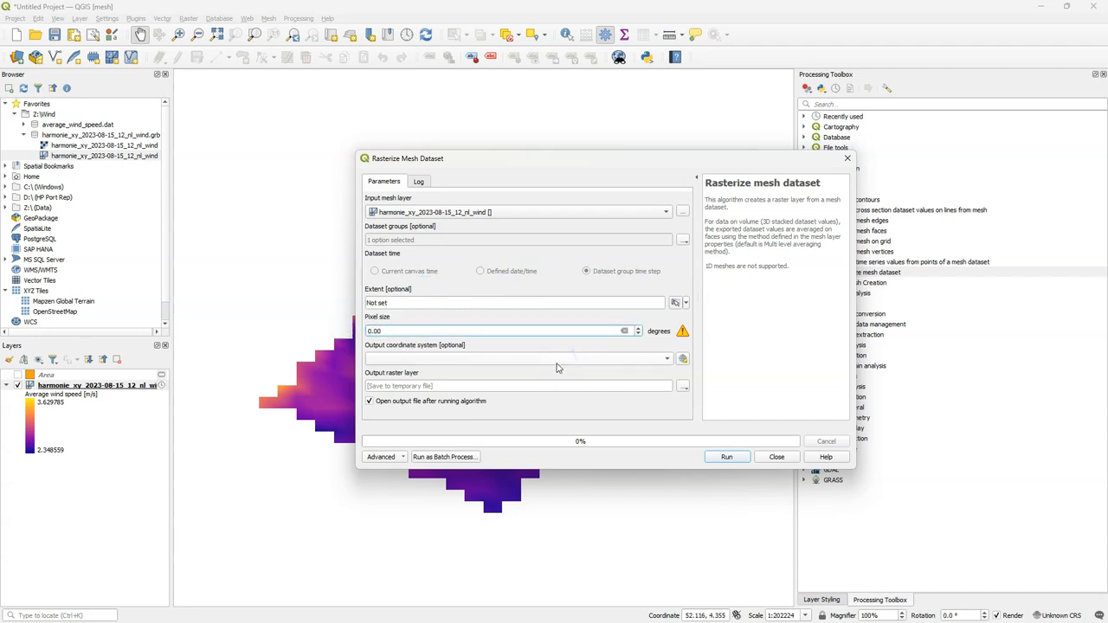
{"action": "type", "text": "0.001"}
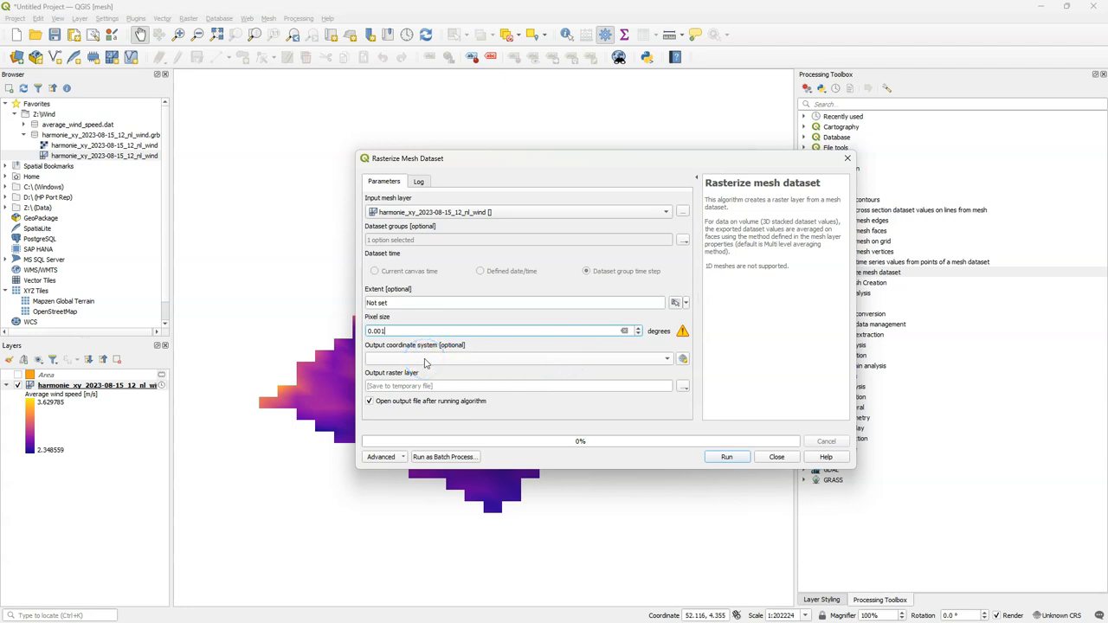
Step: Save the output to file average_wind_speed_raster, run the tool and close it
{"action": "left_click", "coordinate": [682, 386]}
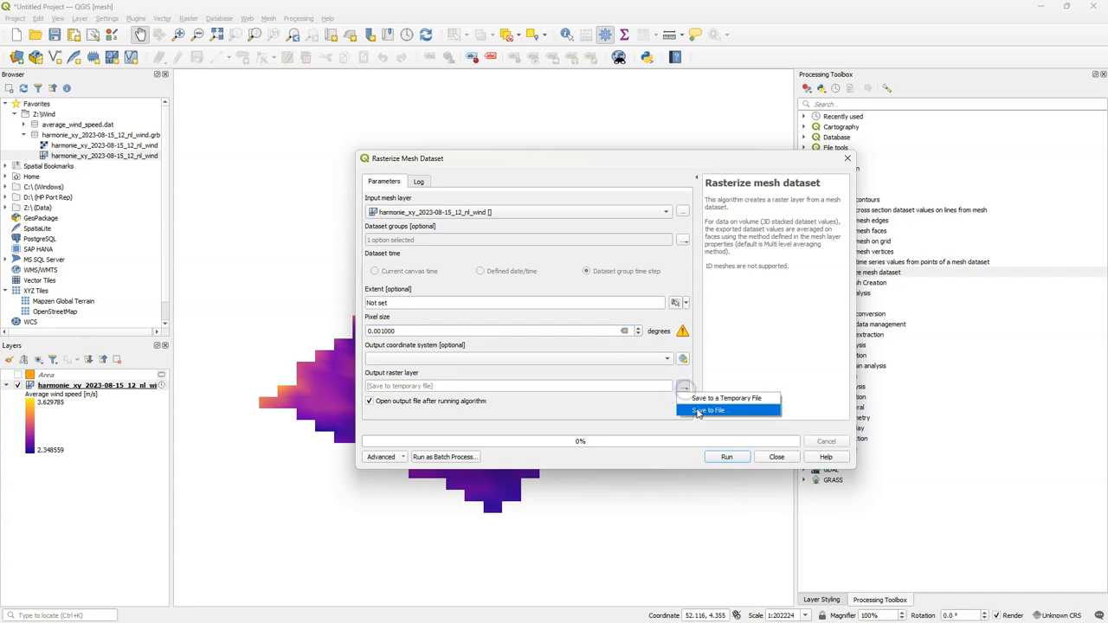
{"action": "left_click", "coordinate": [707, 410]}
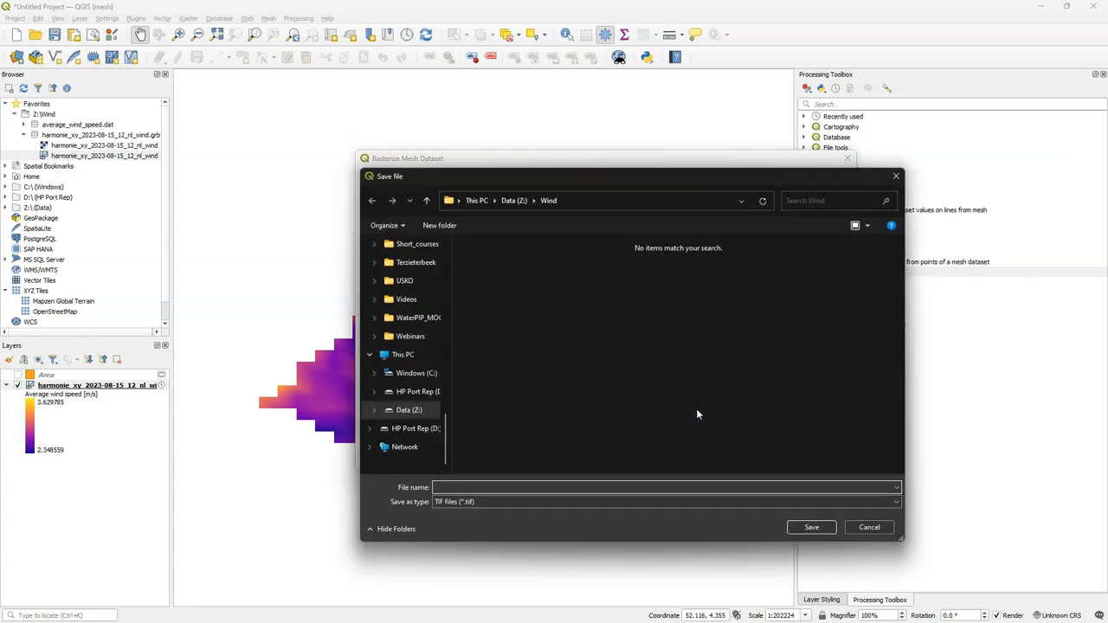
{"action": "type", "text": "average_wind_speed_raster"}
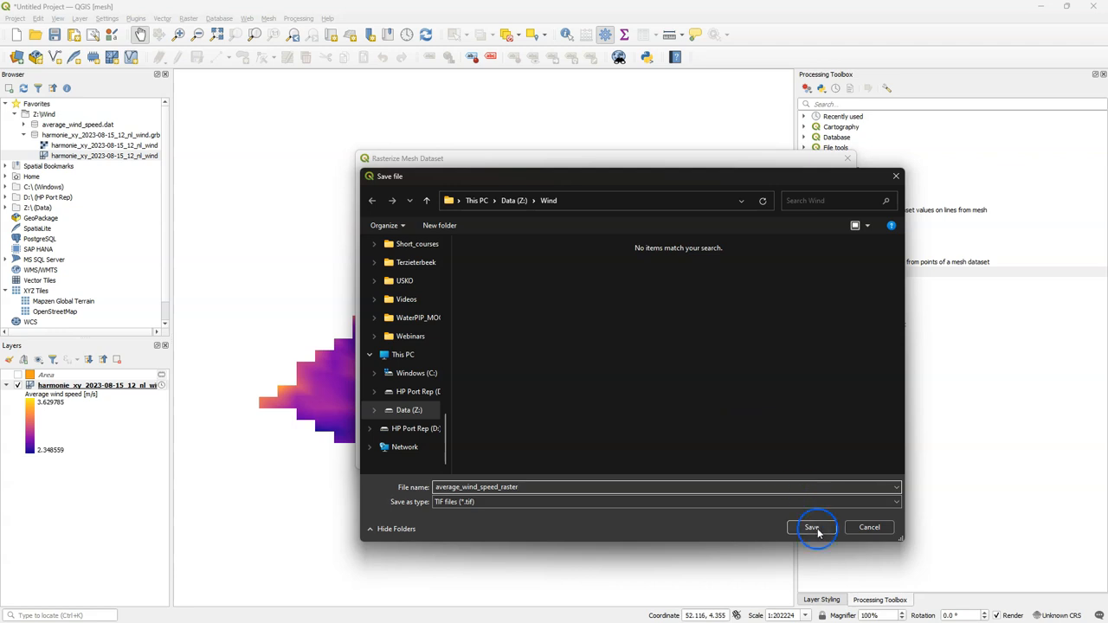
{"action": "left_click", "coordinate": [810, 526]}
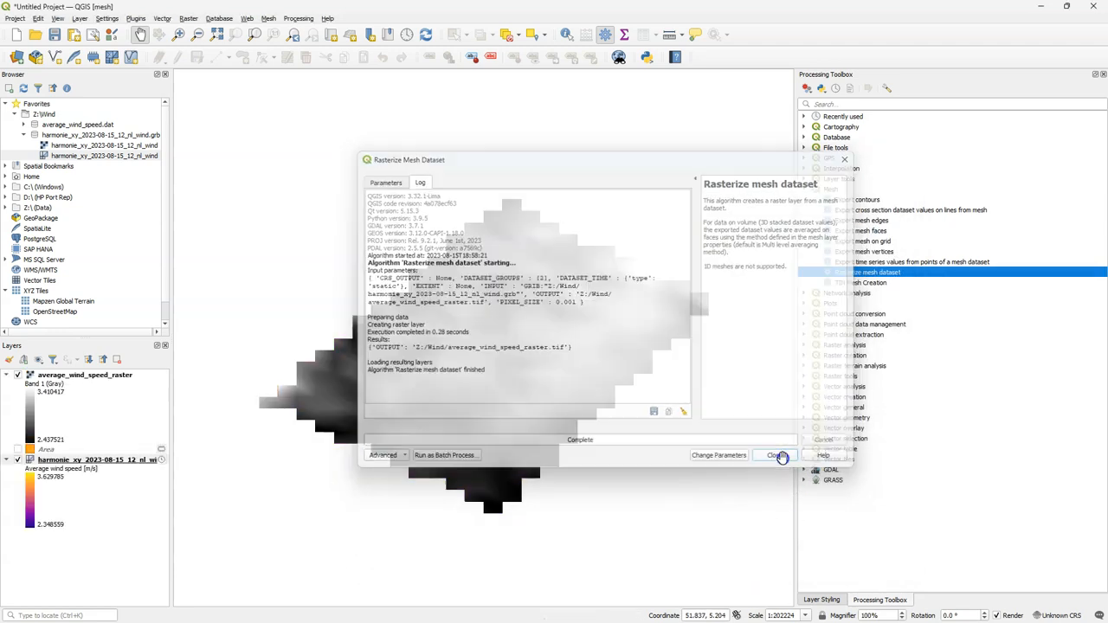
{"action": "left_click", "coordinate": [772, 455]}
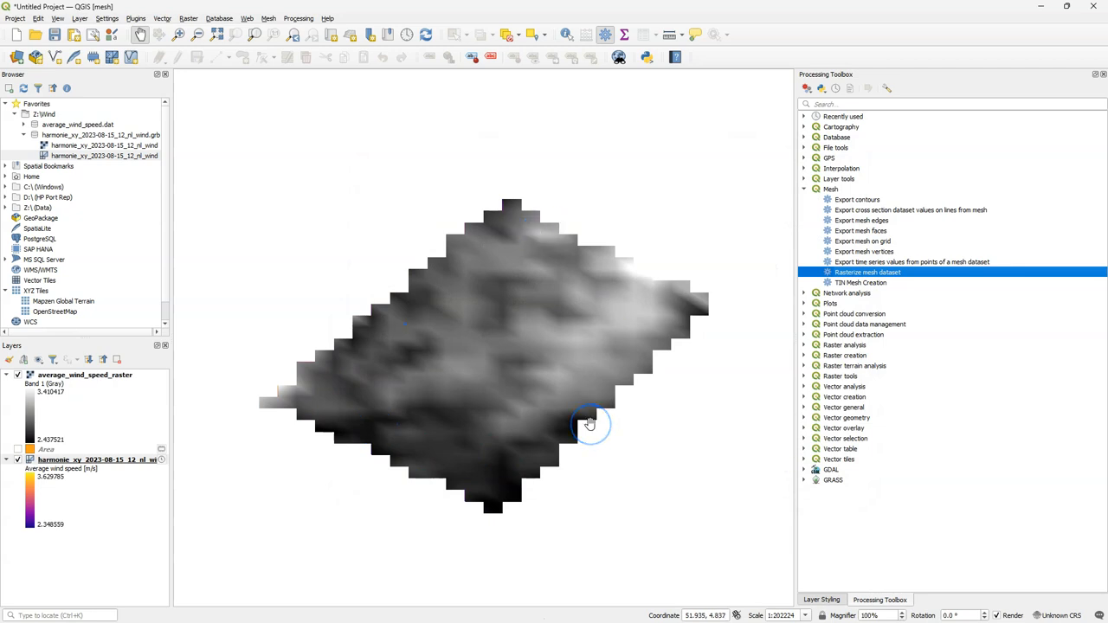
{"action": "mouse_move", "coordinate": [509, 412]}
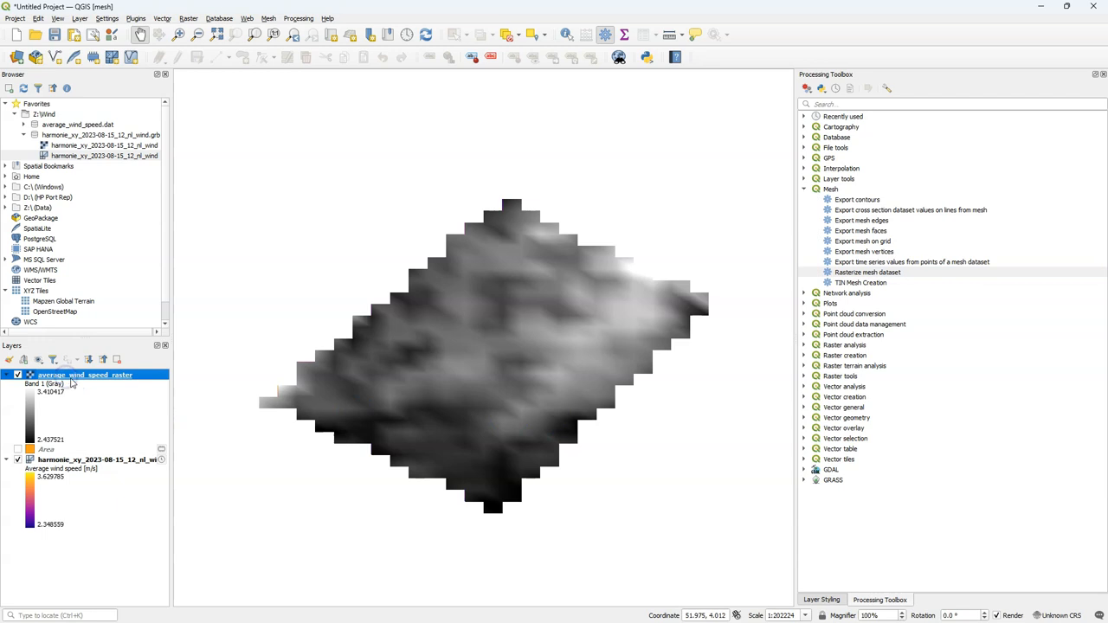
{"action": "mouse_move", "coordinate": [938, 376]}
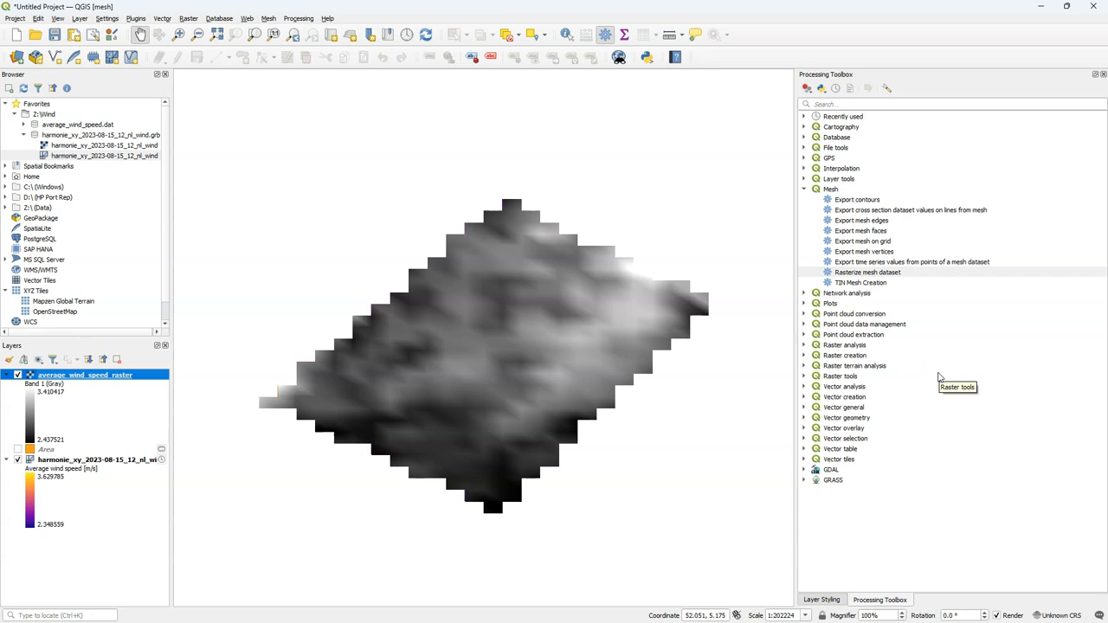
Step: Search the toolbox for 'raster' and launch Raster layer statistics on average_wind_speed_raster
{"action": "left_click", "coordinate": [866, 103]}
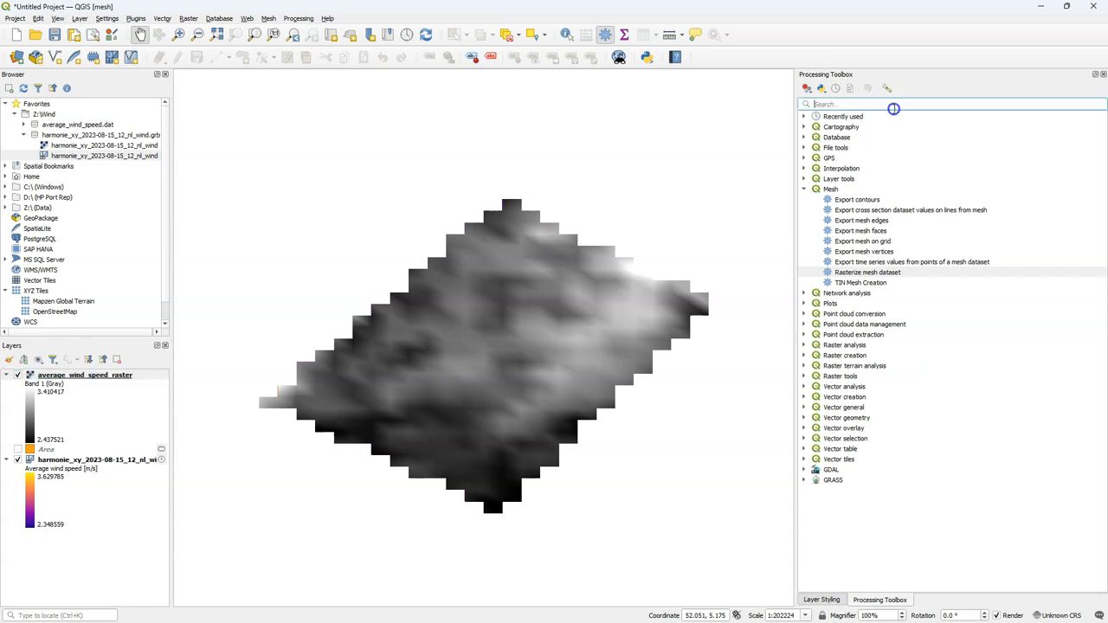
{"action": "type", "text": "raster stat"}
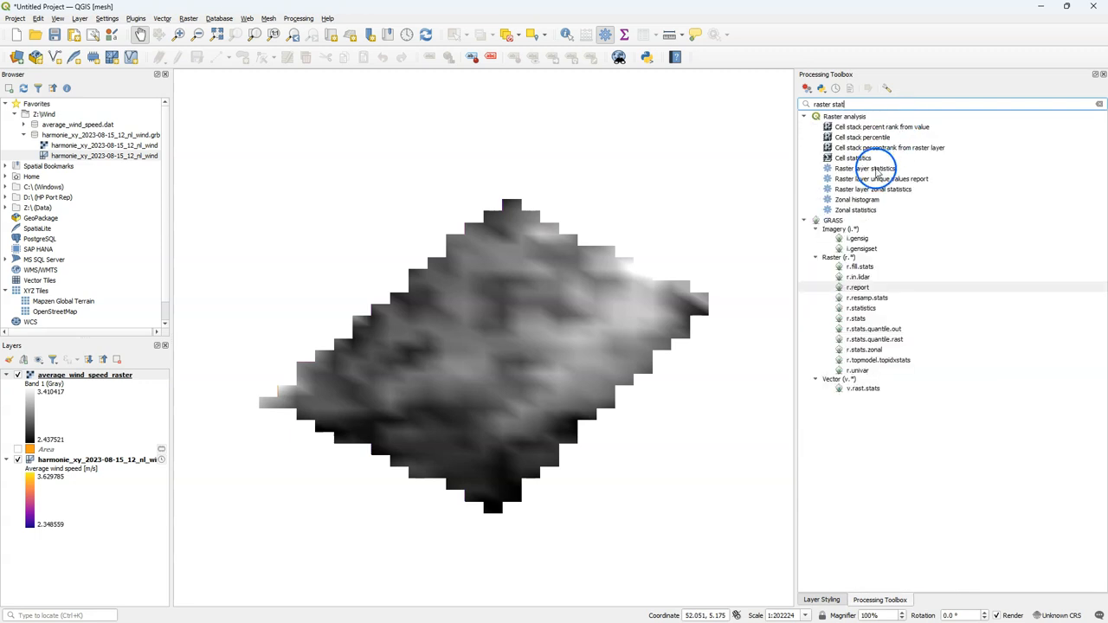
{"action": "double_click", "coordinate": [869, 168]}
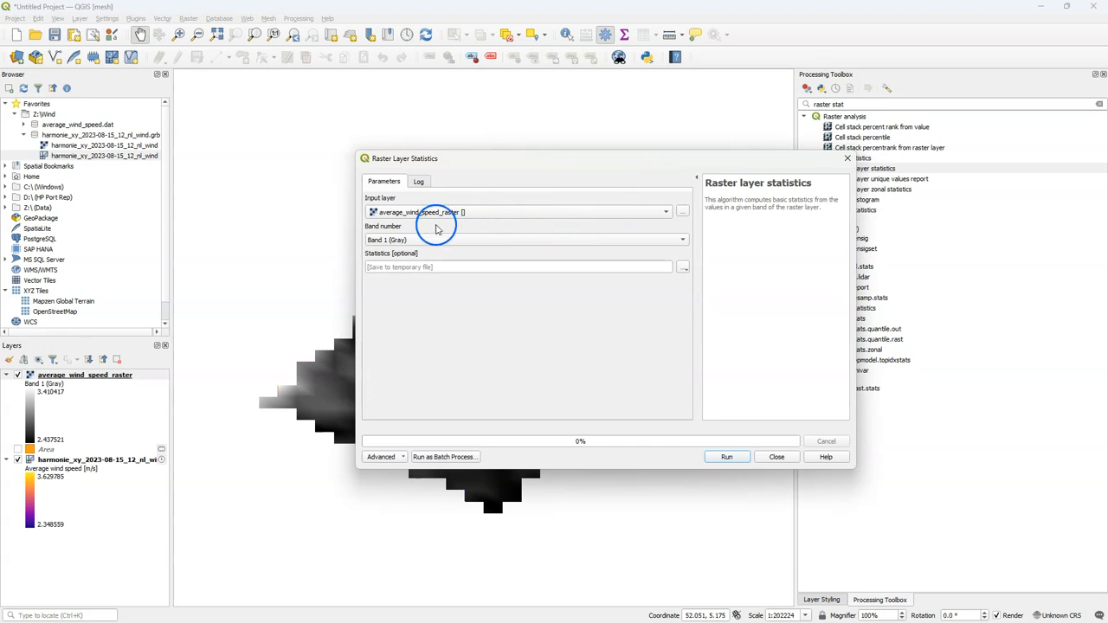